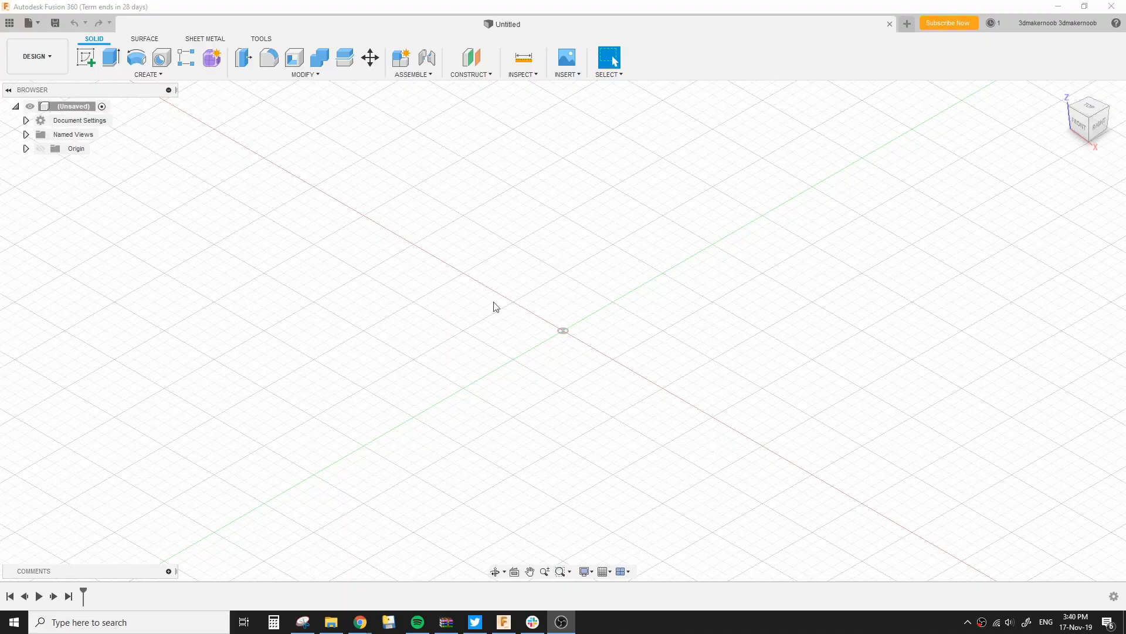
mouse_move(960, 182)
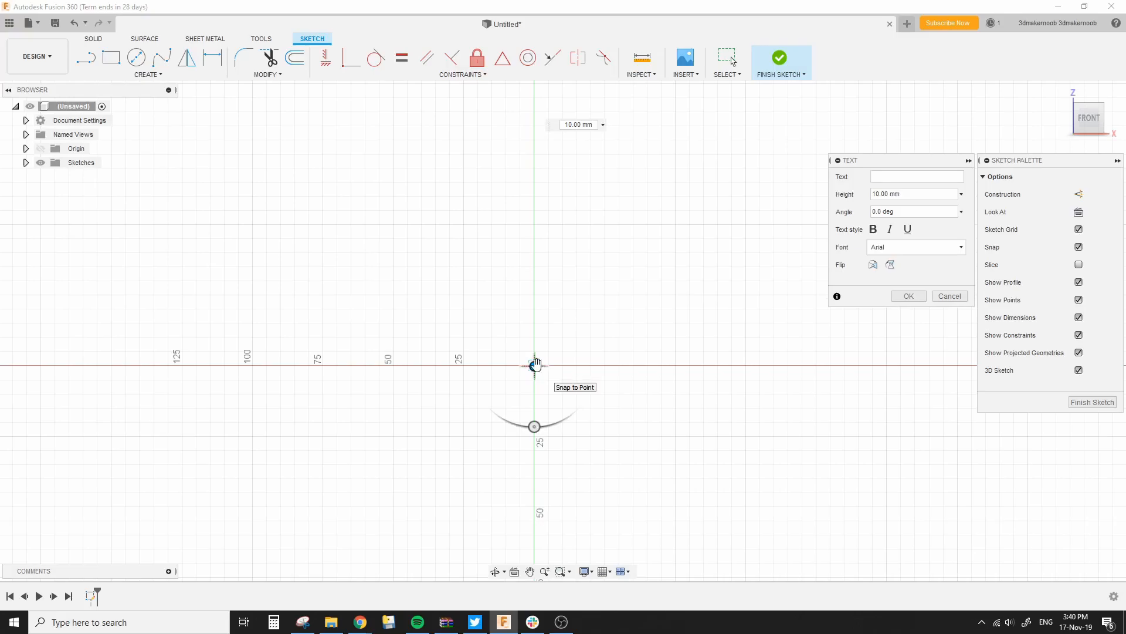
- Place bold 20 mm DIFFERENT text at the origin, rotated to read left to right
type("DIFFERENT")
type("20")
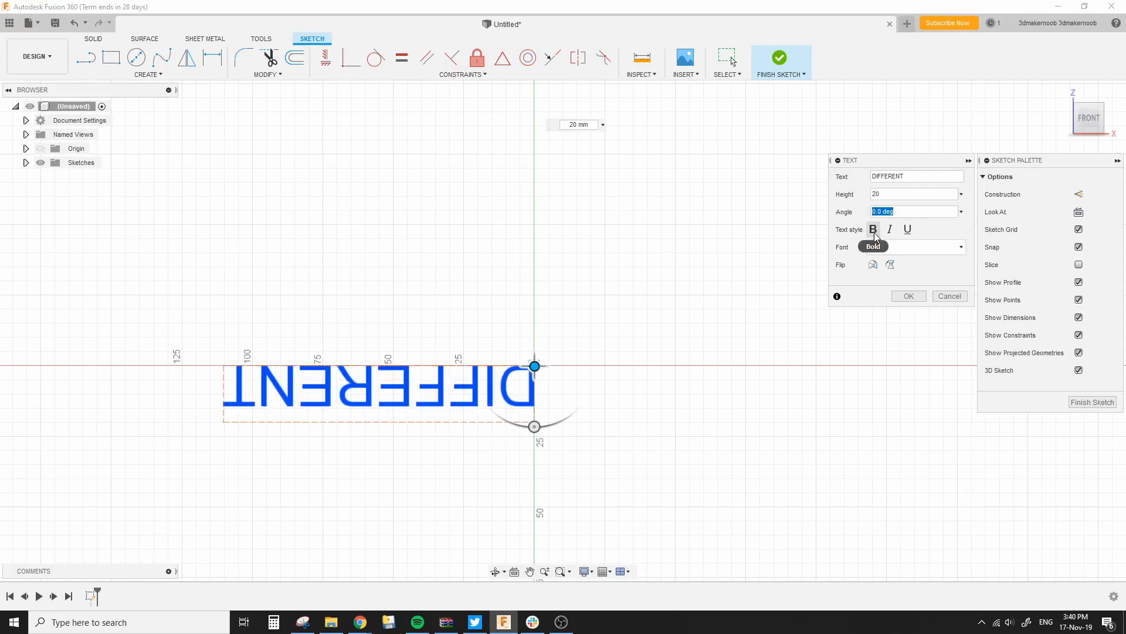
left_click_drag(534, 365, 487, 326)
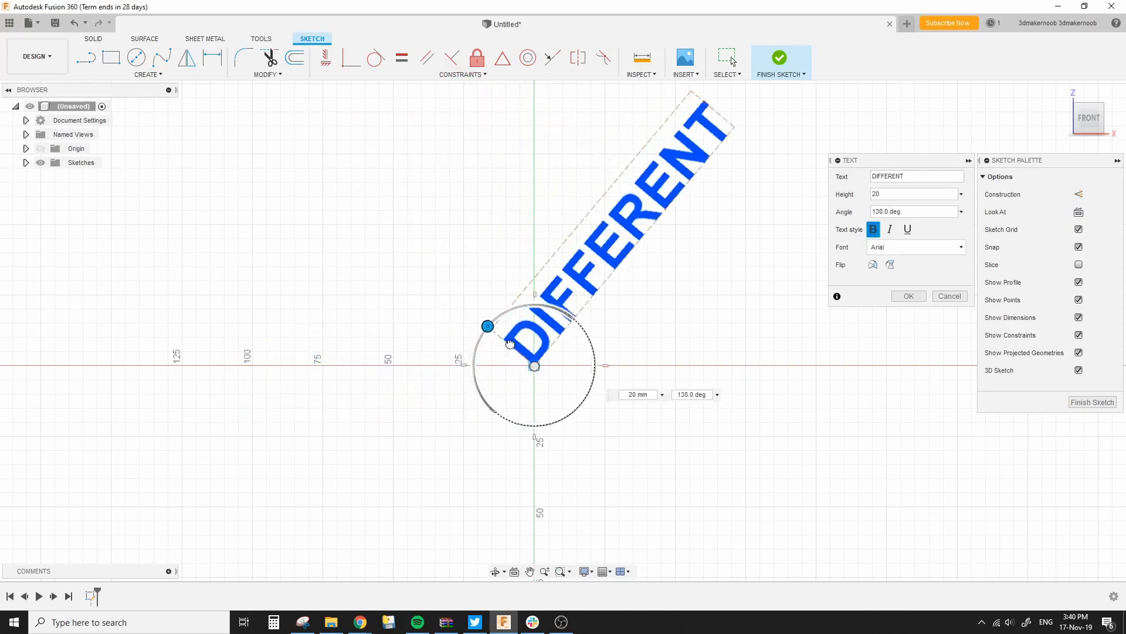
left_click_drag(488, 326, 534, 304)
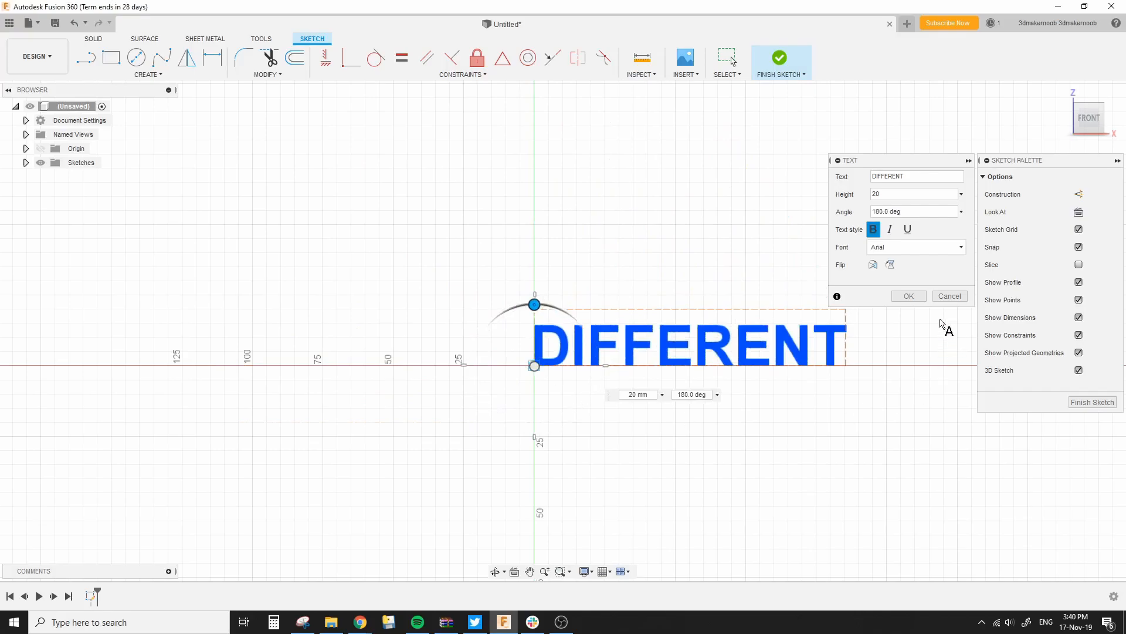
left_click(908, 295)
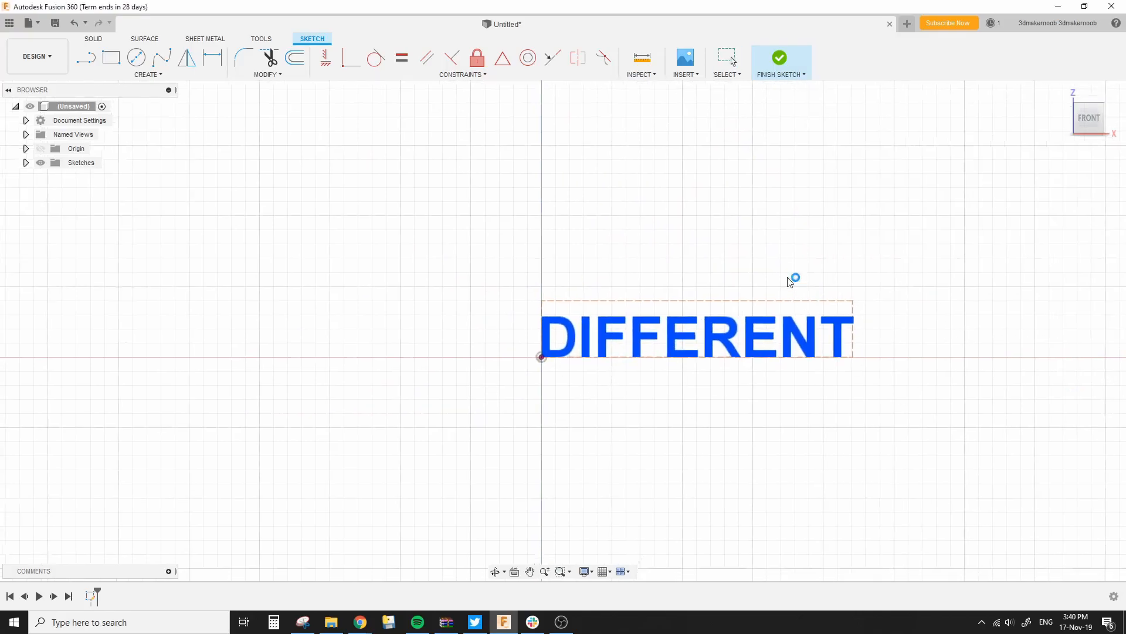
- Extrude the DIFFERENT text profile 170 mm as a new body
left_click(780, 58)
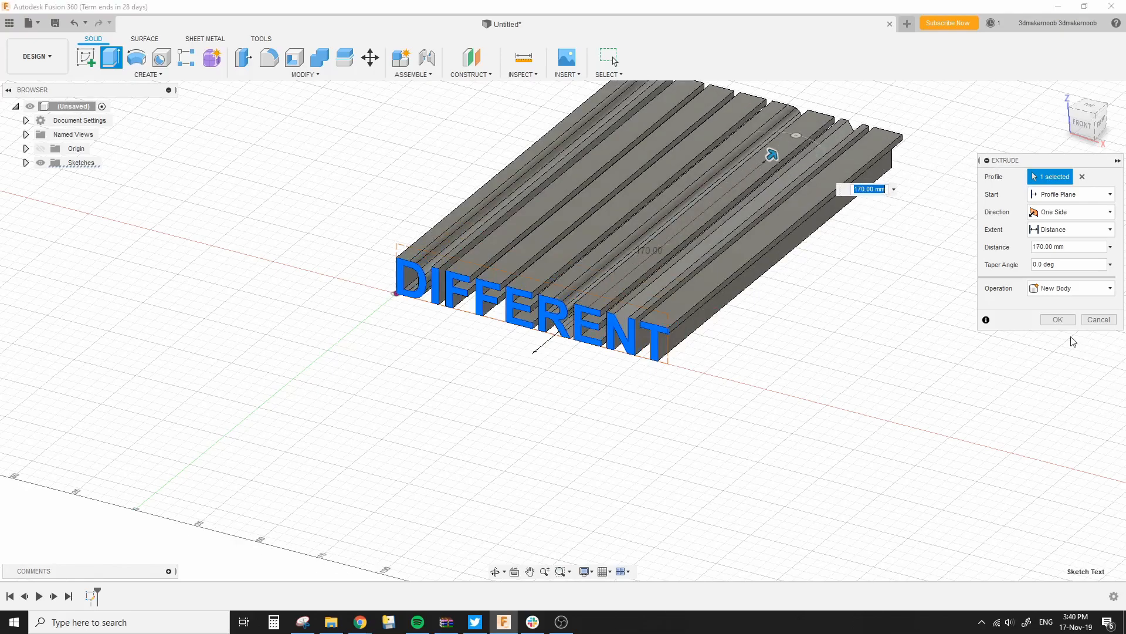
left_click(1057, 319)
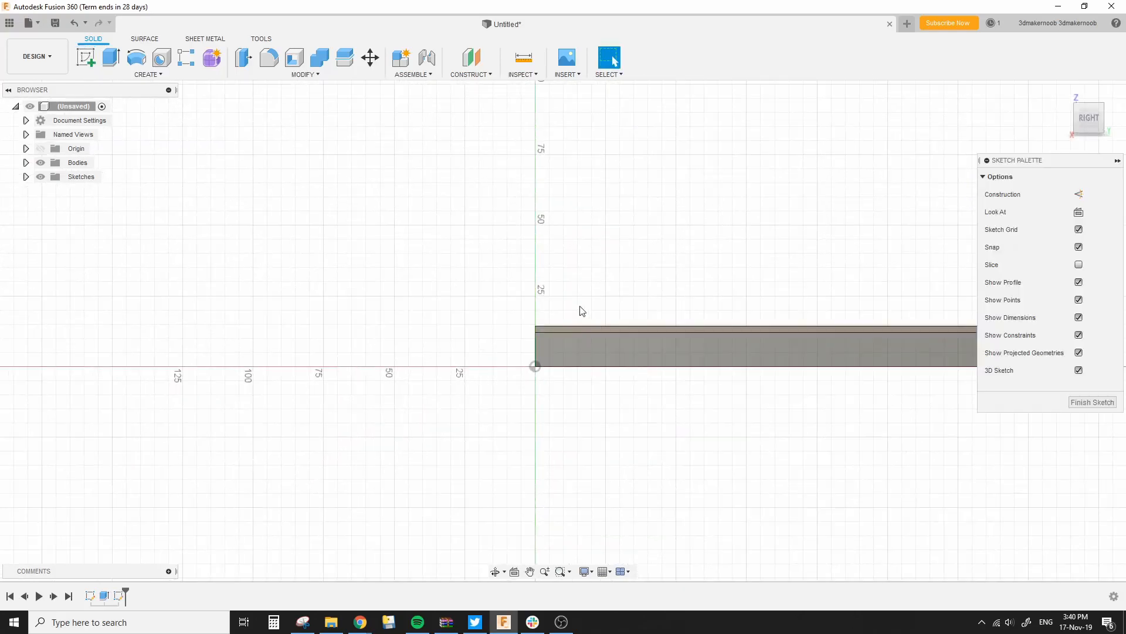
- Add PERSPECTIVE text at 20 mm height to the side-plane sketch
left_click(146, 74)
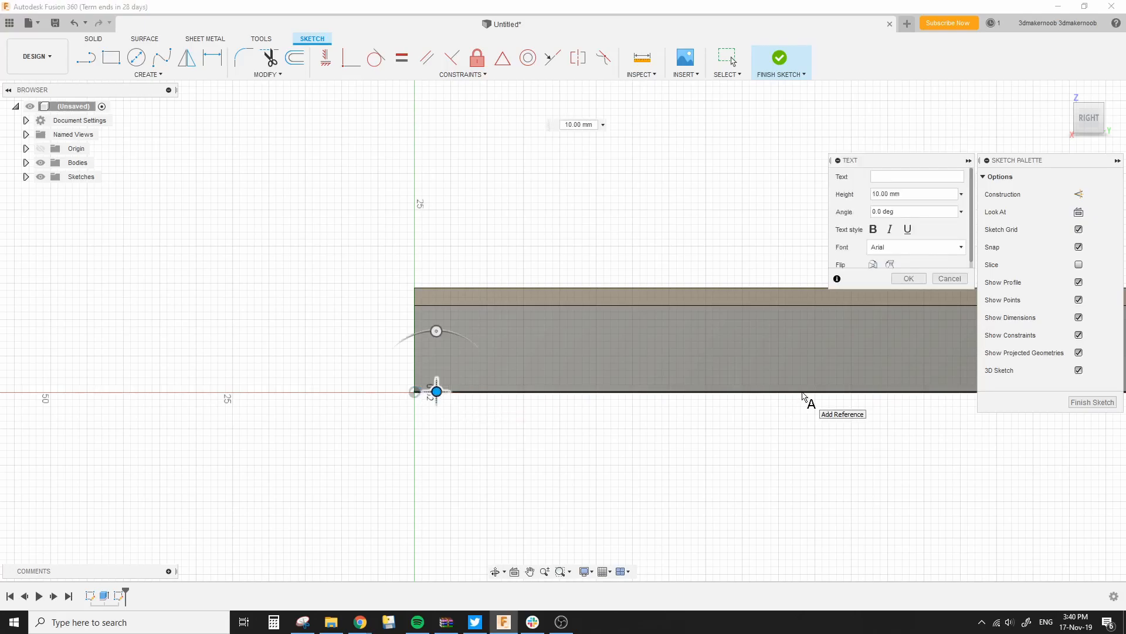
type("PERSPECTIVE")
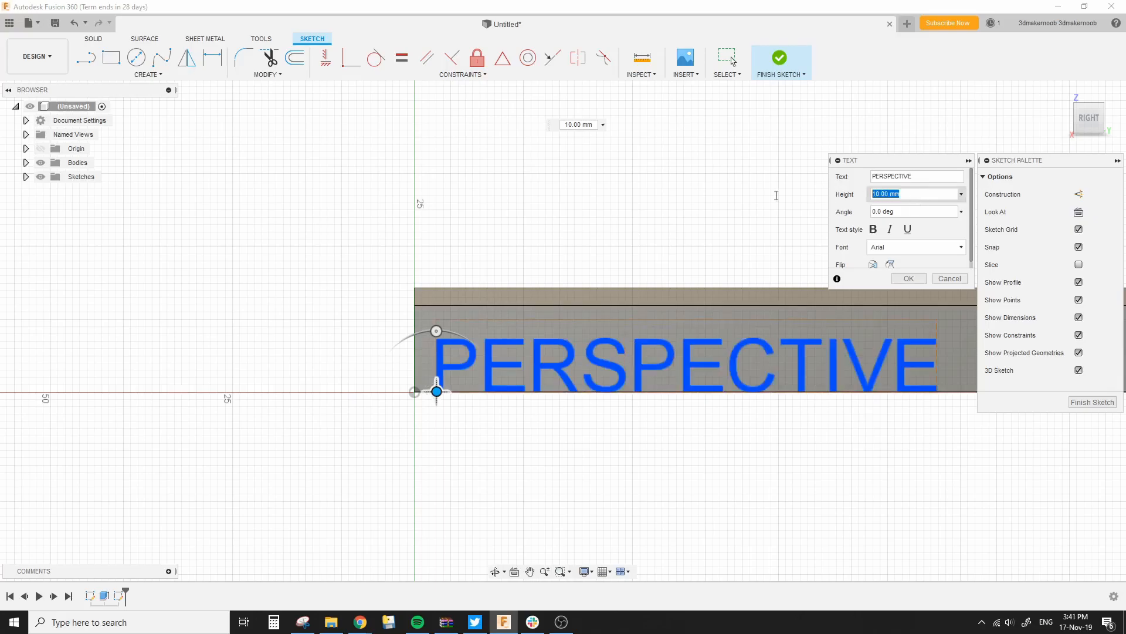
type("20")
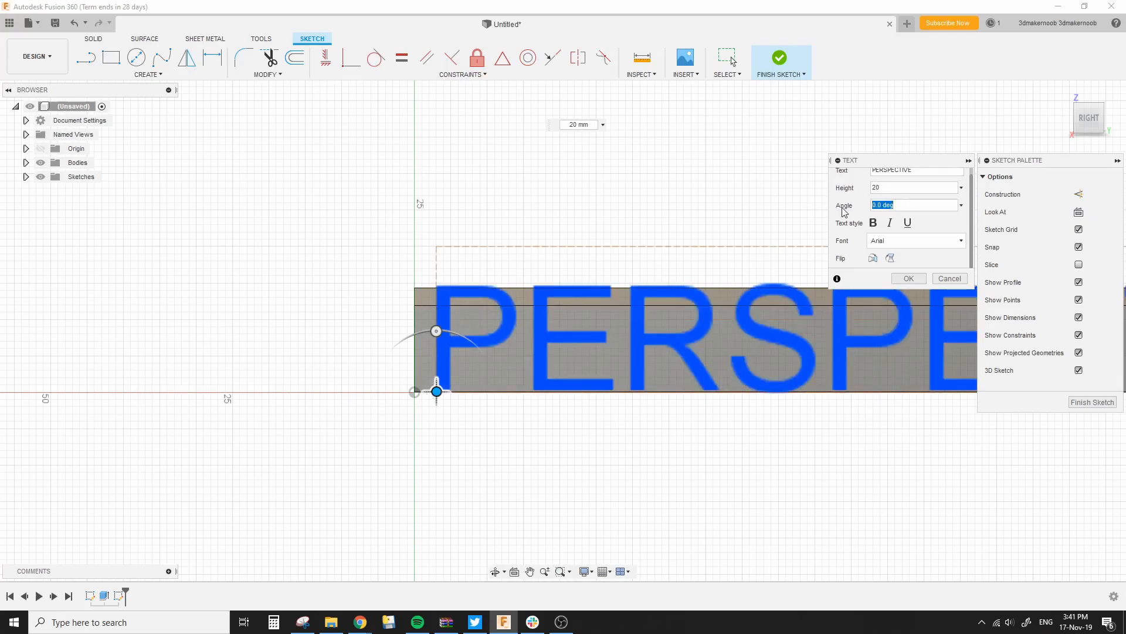
left_click(874, 223)
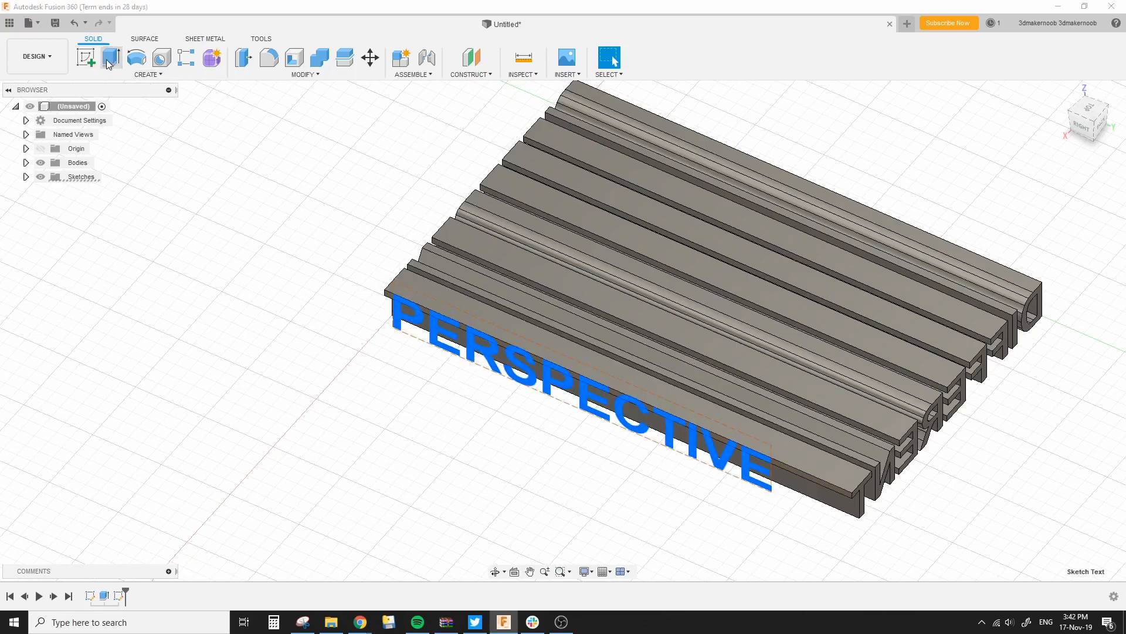
- Extrude PERSPECTIVE -135 mm with the Intersect operation through the DIFFERENT bars
left_click(86, 58)
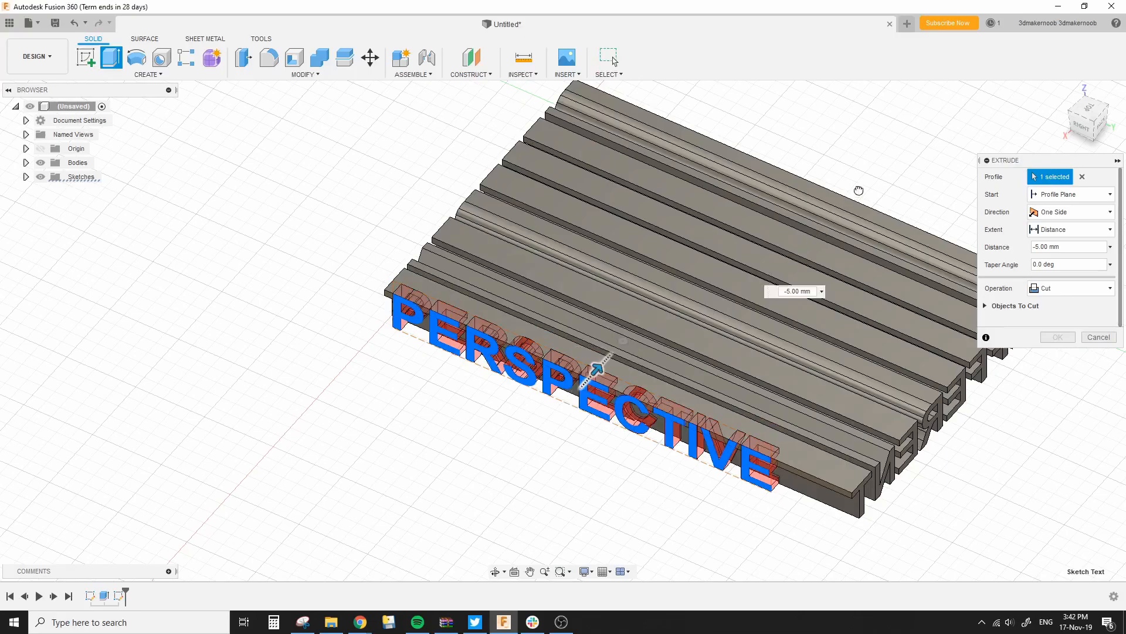
left_click_drag(598, 368, 821, 121)
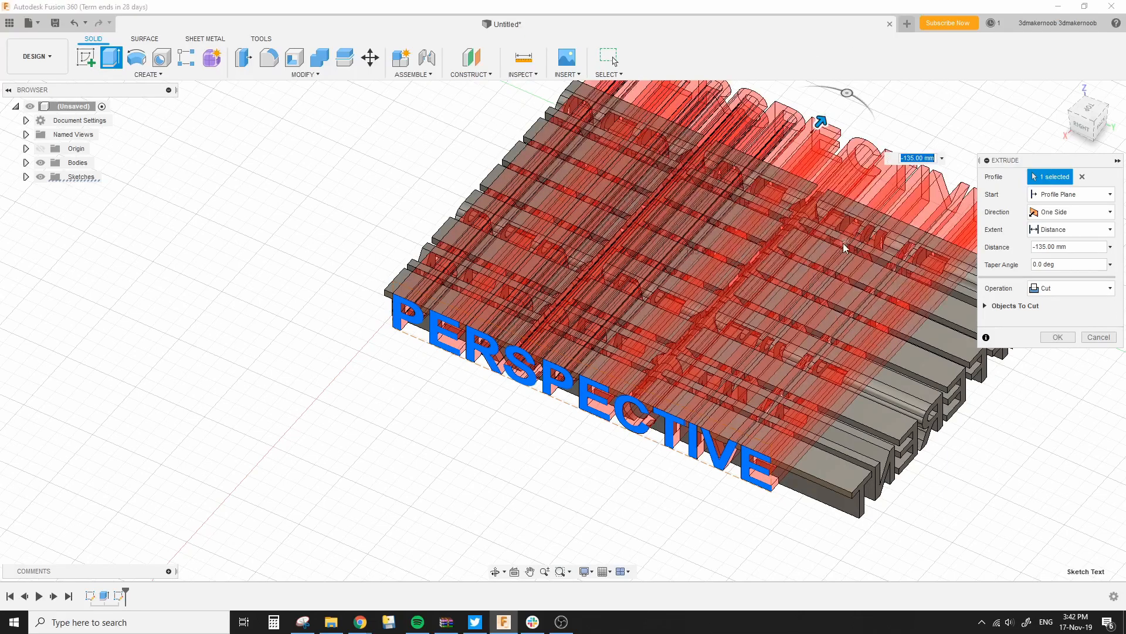
left_click(1070, 288)
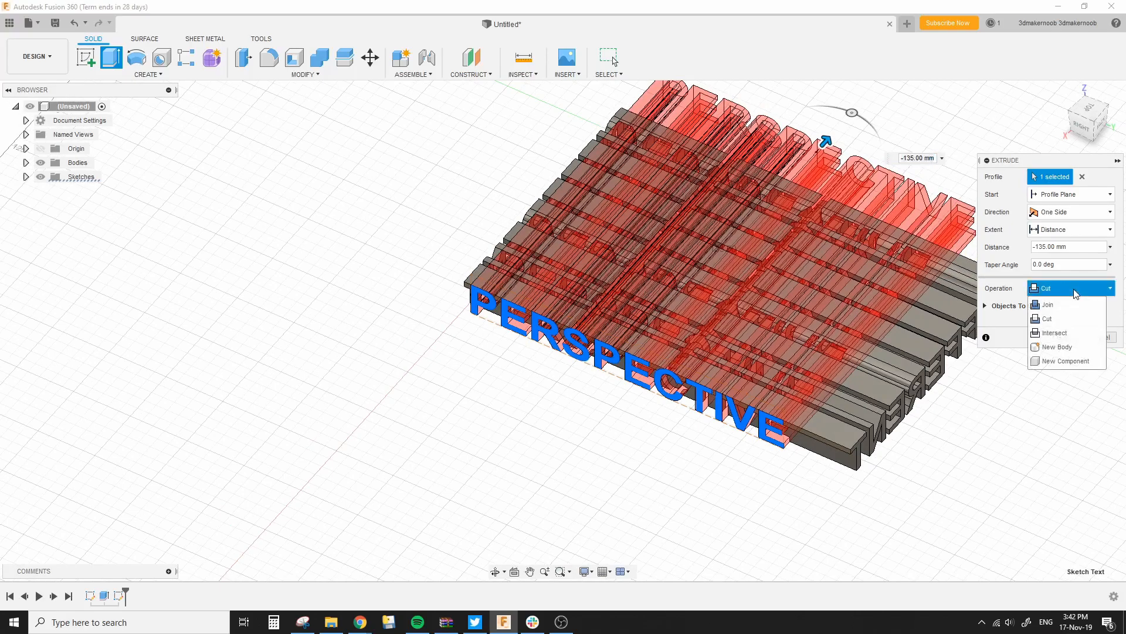
left_click(1044, 318)
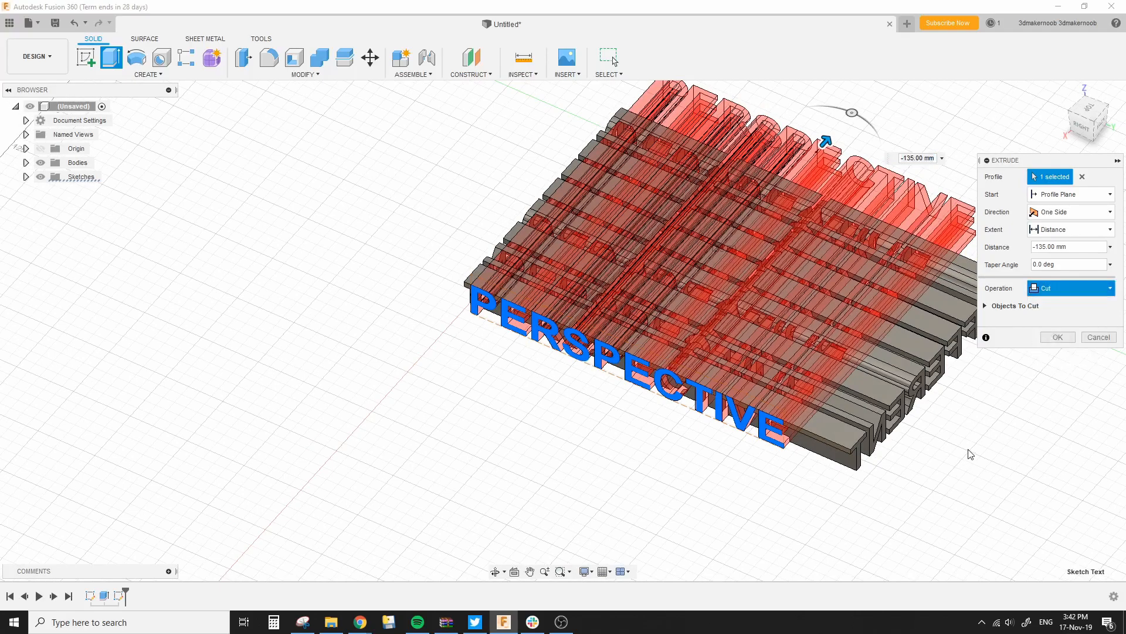
left_click(1070, 288)
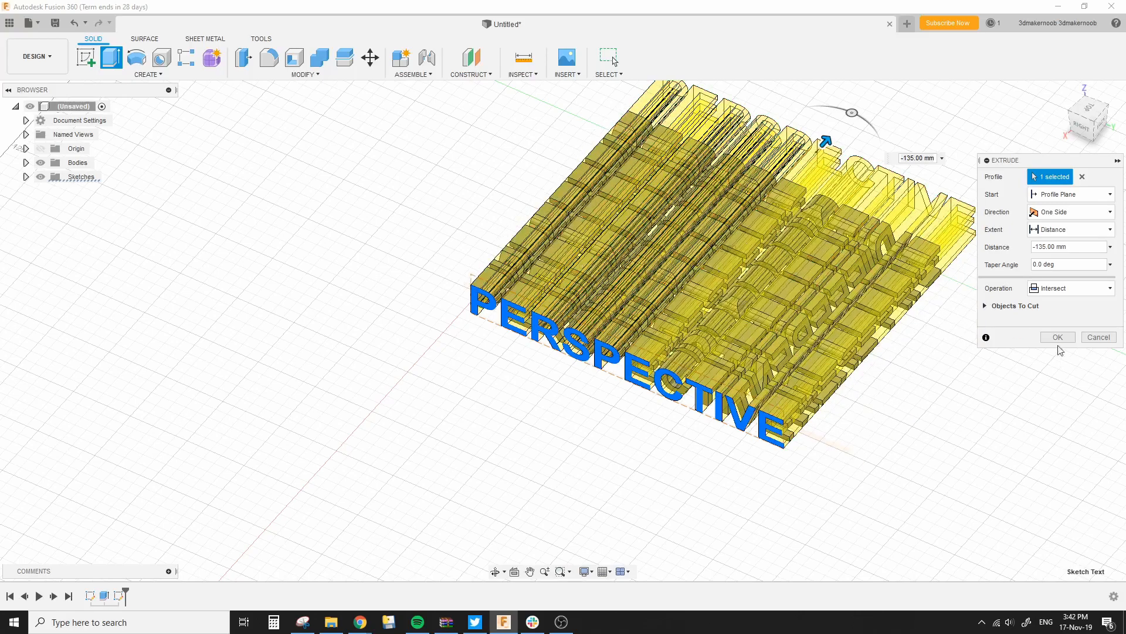
left_click(1056, 337)
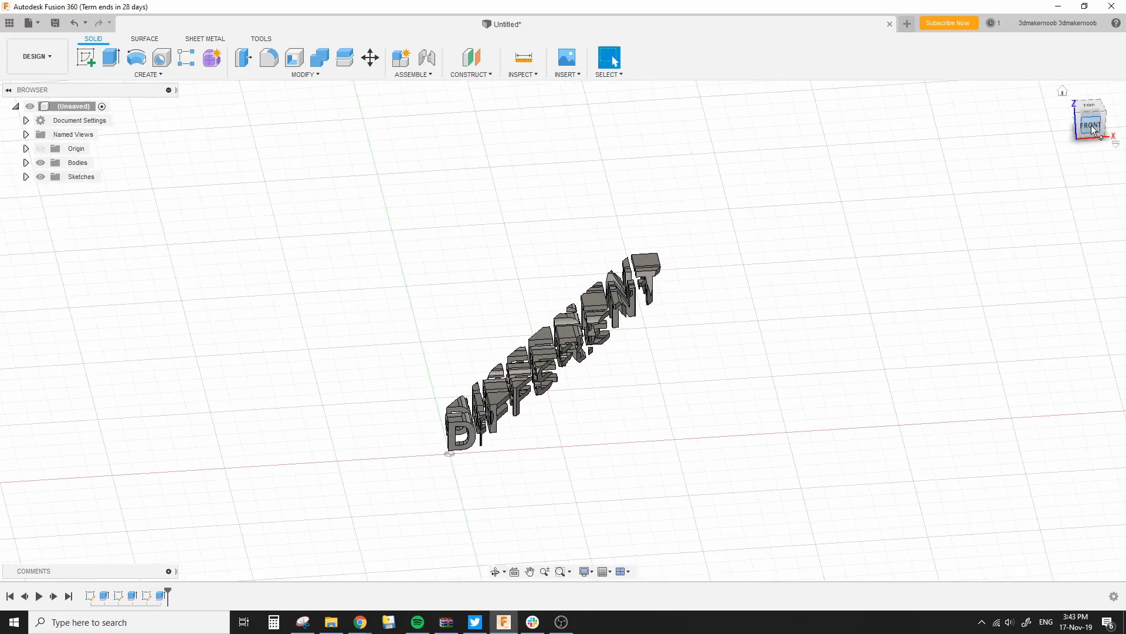
left_click(1088, 118)
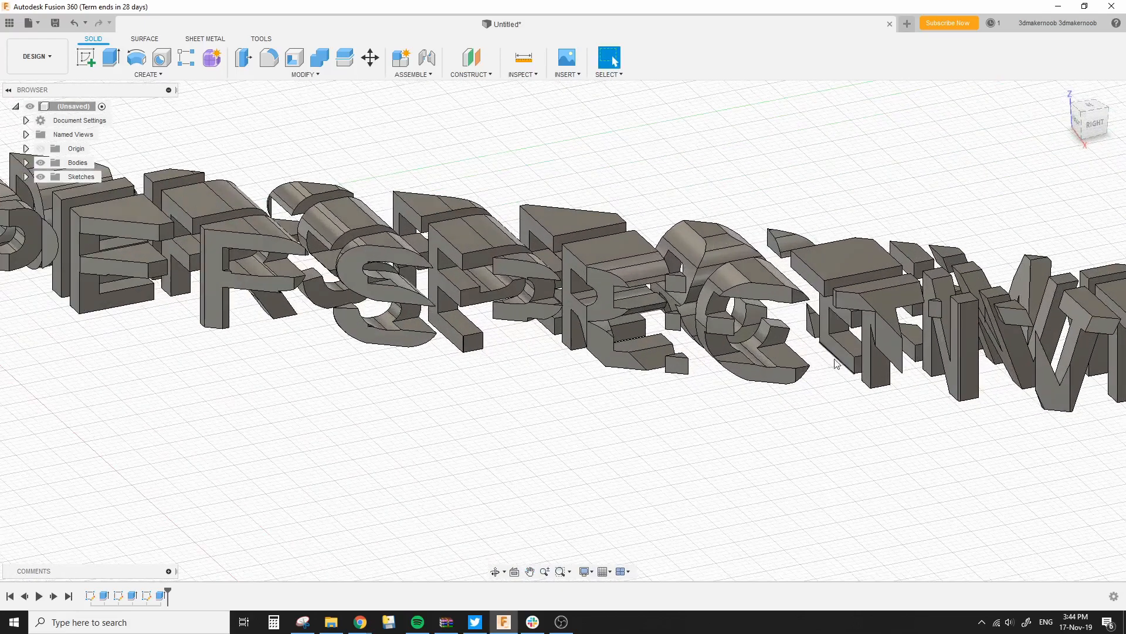
left_click_drag(833, 363, 614, 312)
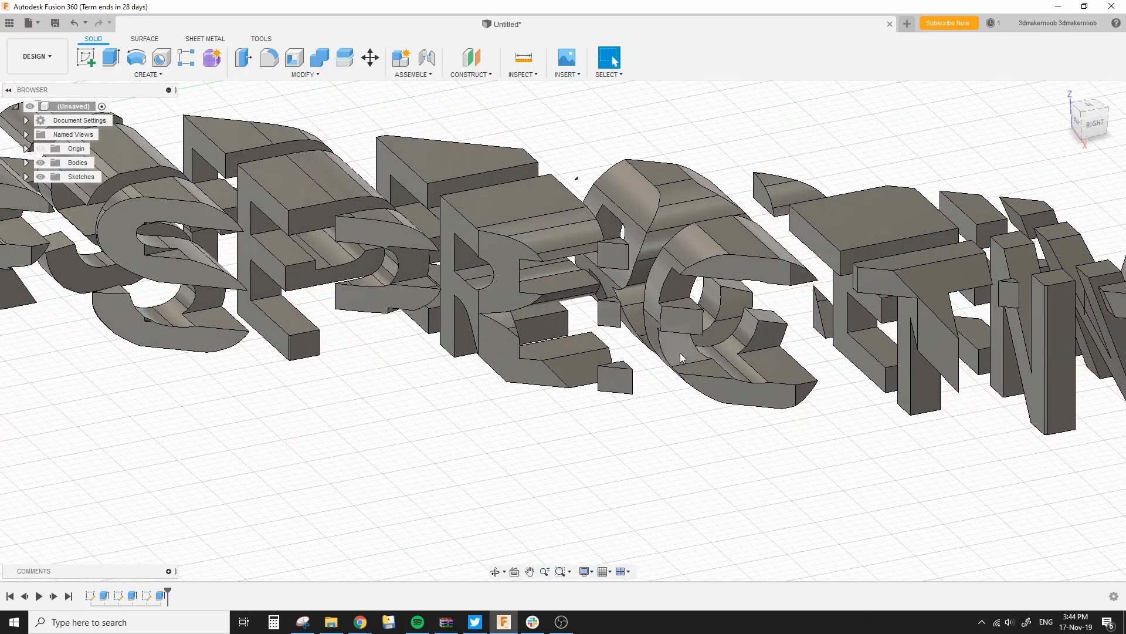
left_click(612, 257)
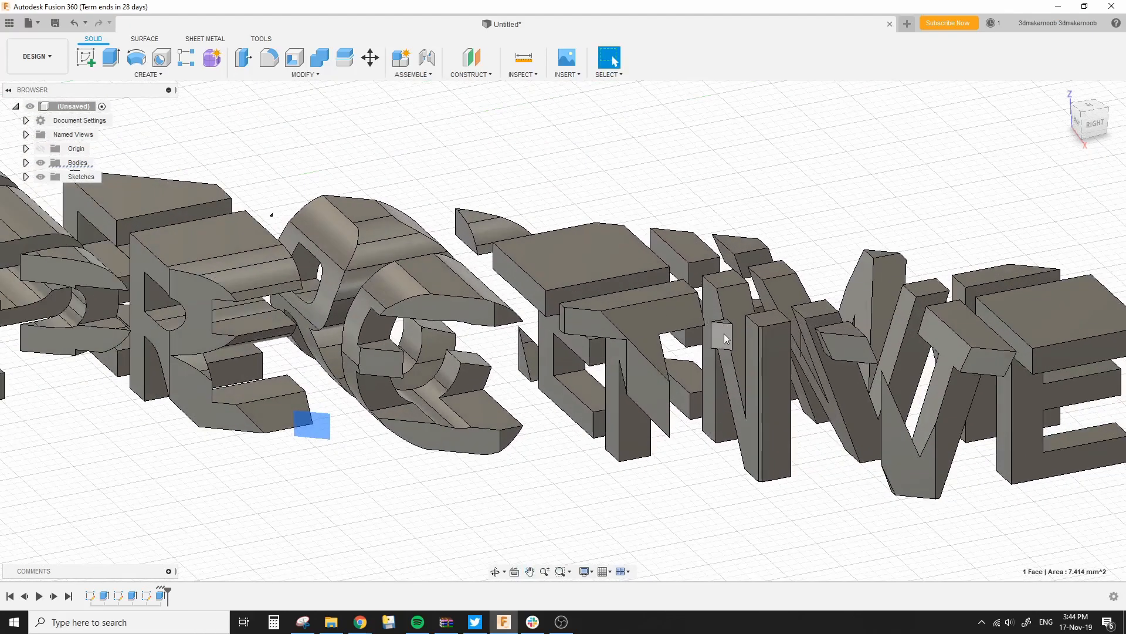
left_click_drag(725, 338, 593, 483)
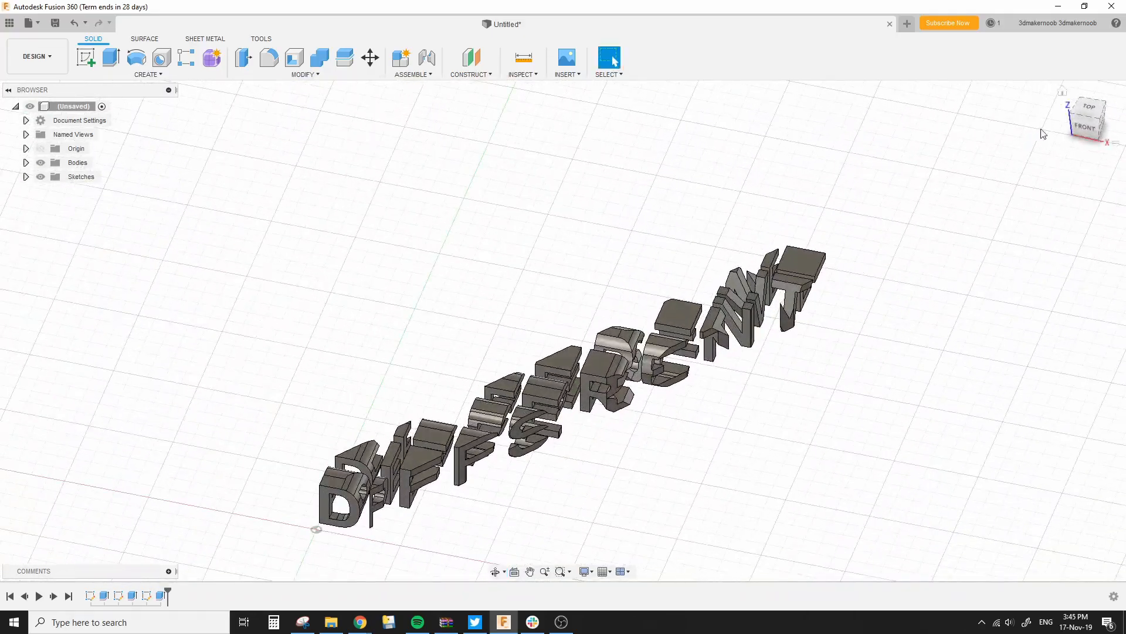
left_click(1087, 127)
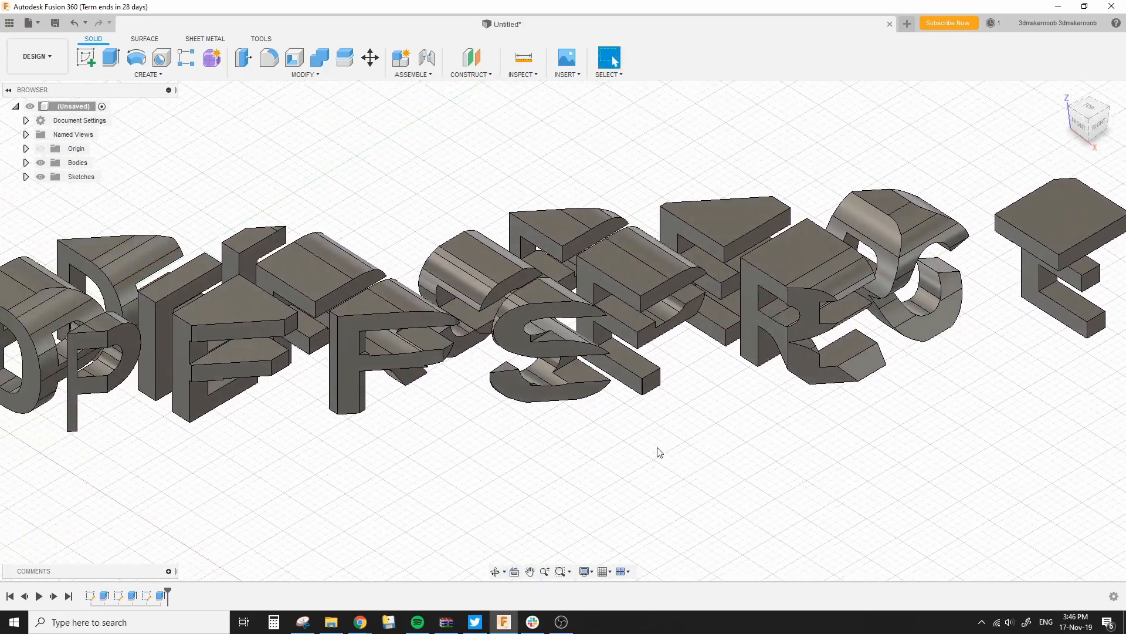
mouse_move(521, 448)
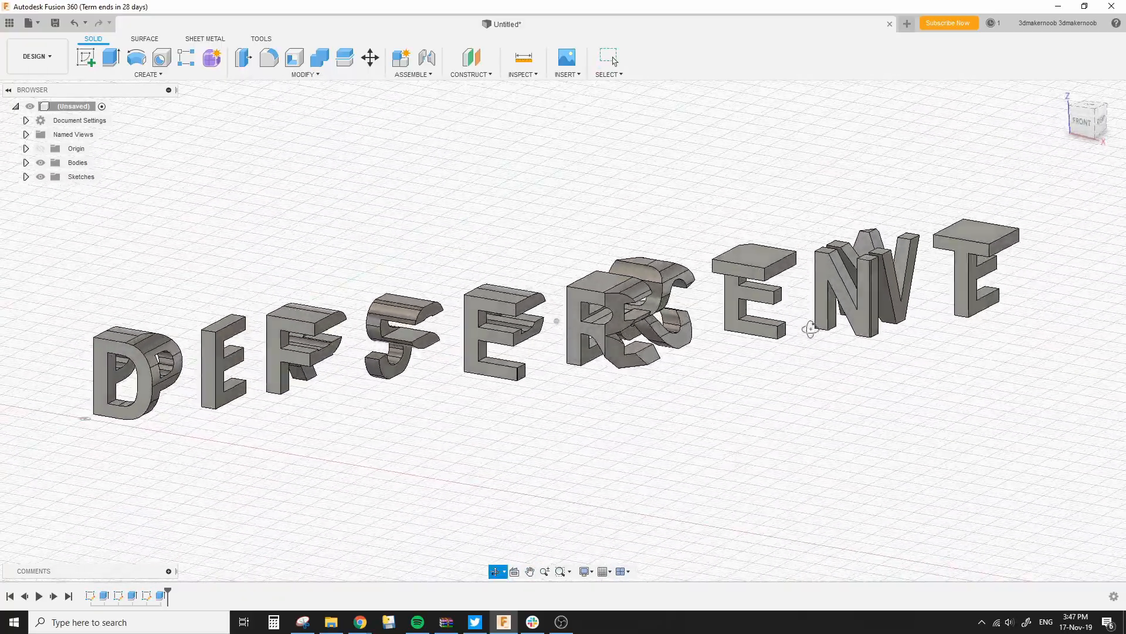
left_click_drag(812, 330, 831, 346)
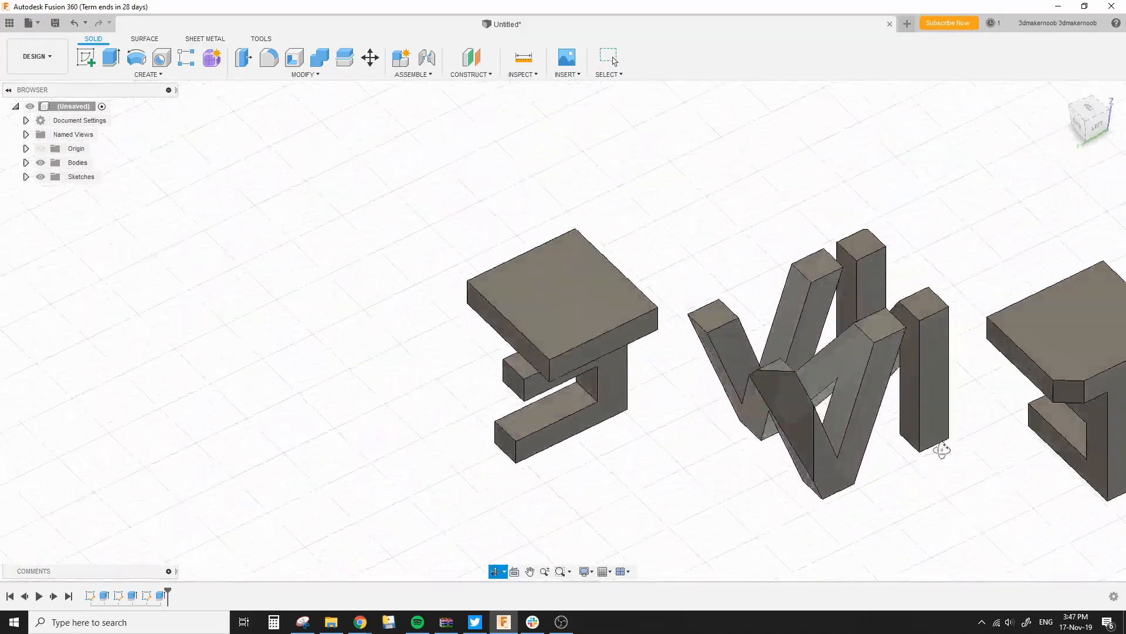
left_click_drag(941, 449, 837, 474)
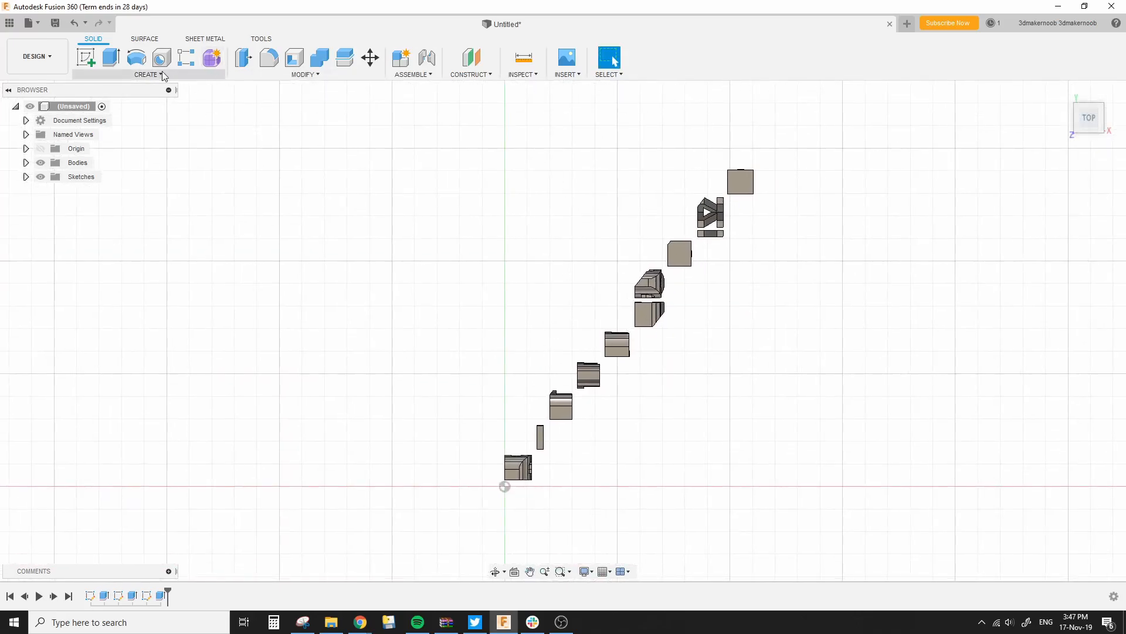
- Sketch an angled rectangle on the XY ground plane enclosing the diagonal letter row
left_click(86, 58)
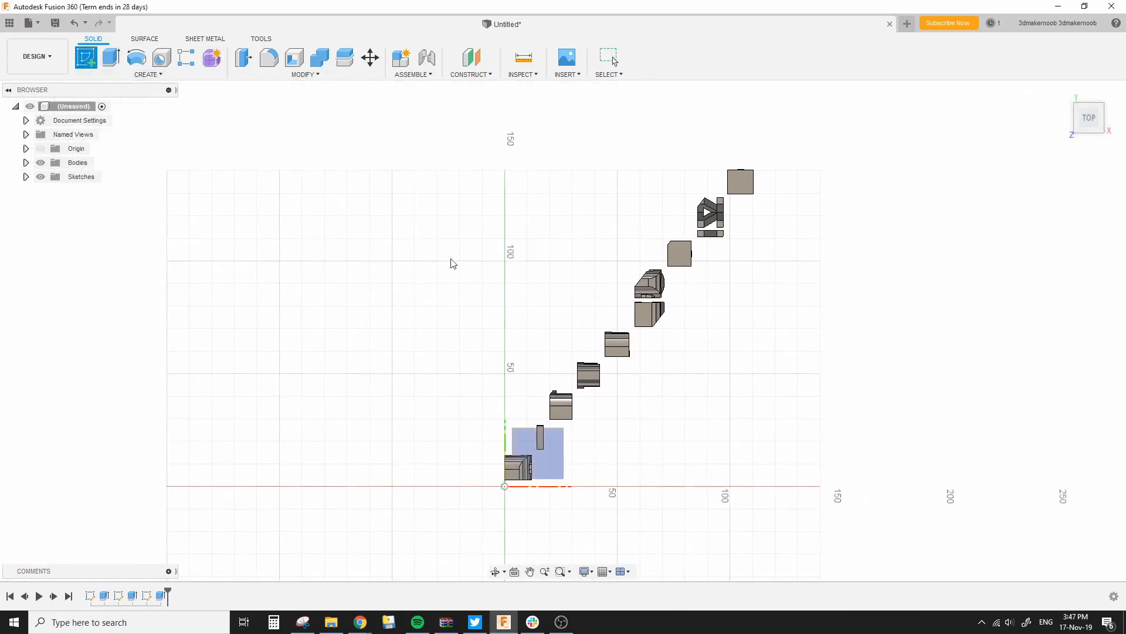
left_click(147, 73)
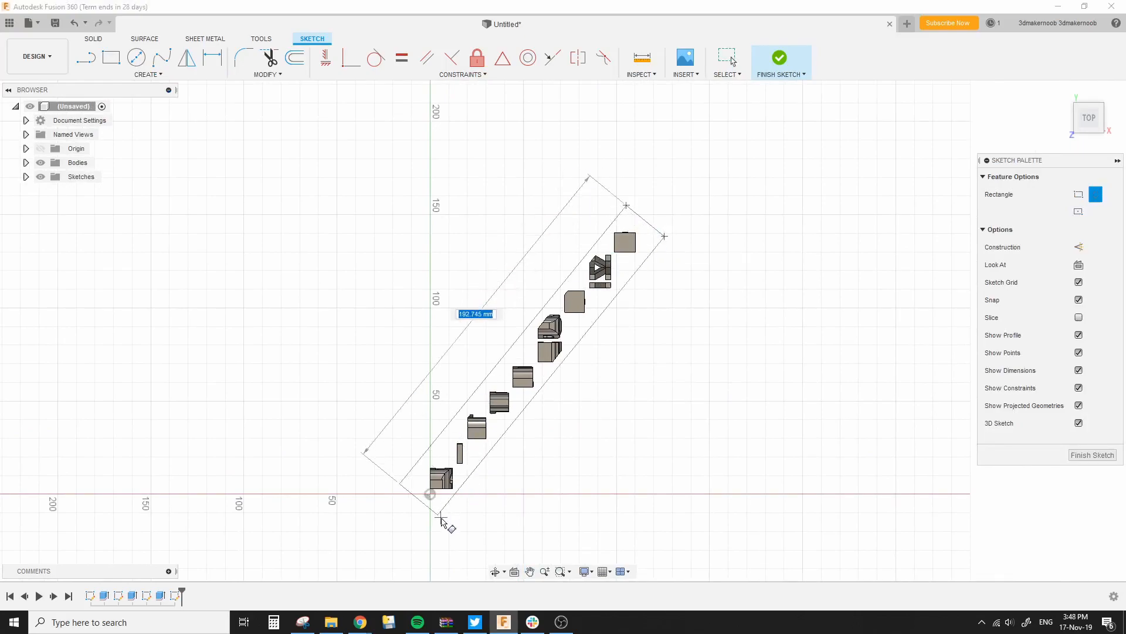
left_click(780, 57)
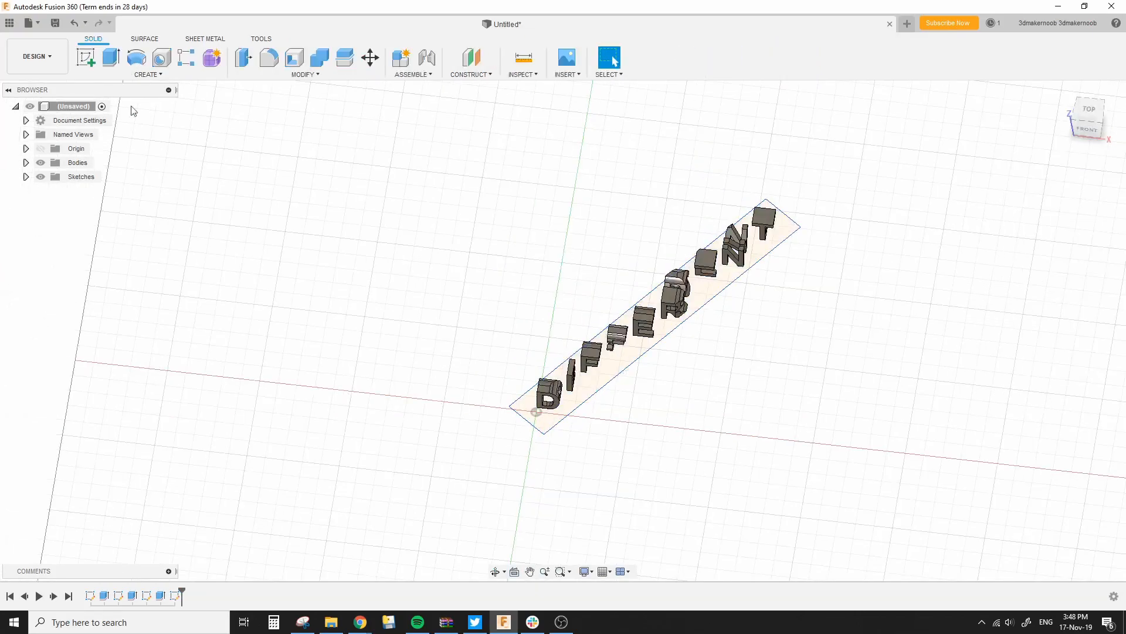
- Work in the second design to prepare the letter and circle loft profiles
left_click(243, 57)
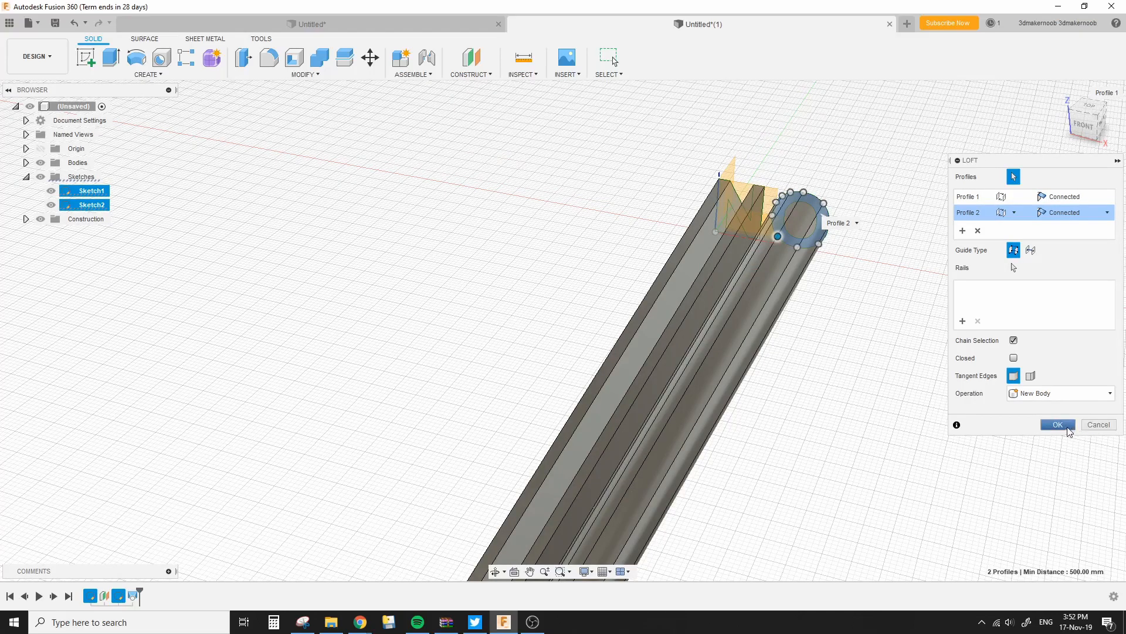
- Confirm the two-profile loft as a new body, blending the letter outline into the circle
left_click(1057, 424)
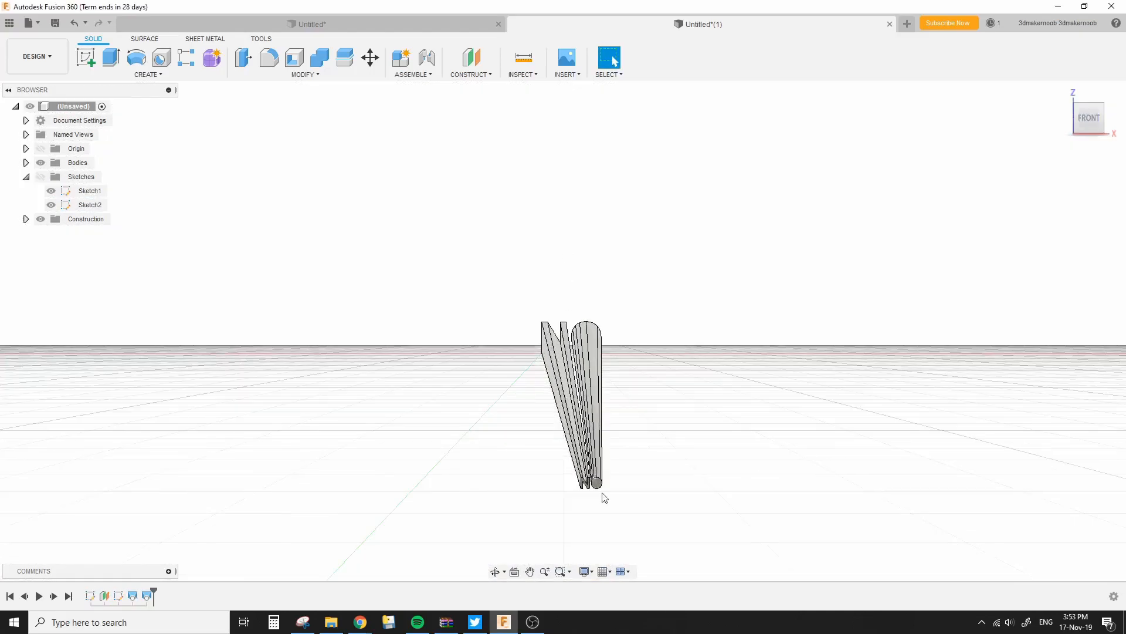